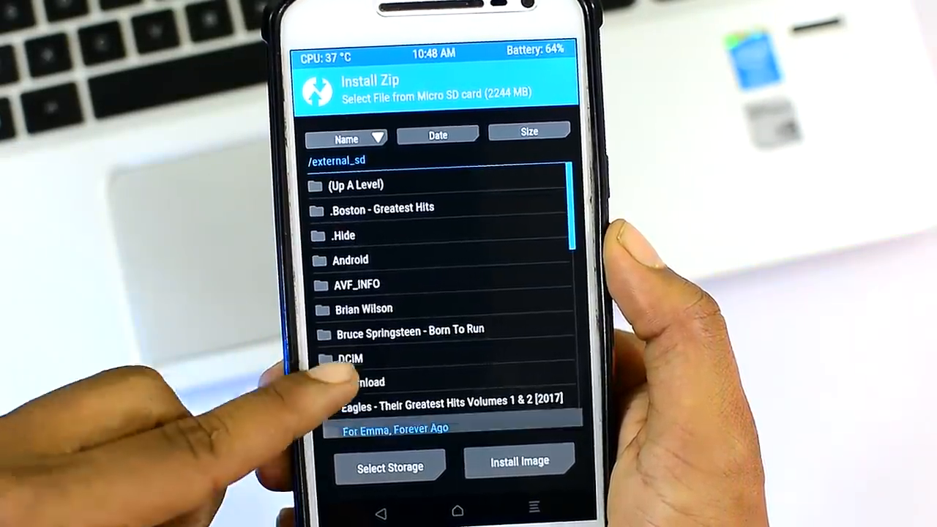
# Show the Download folder on /external_sd with its G-Apps and ROM zip files.
pyautogui.click(366, 381)
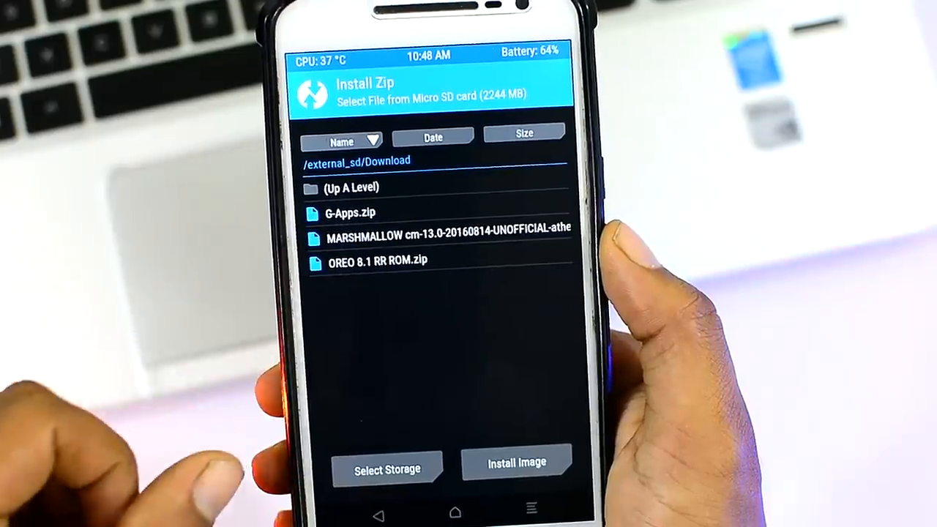